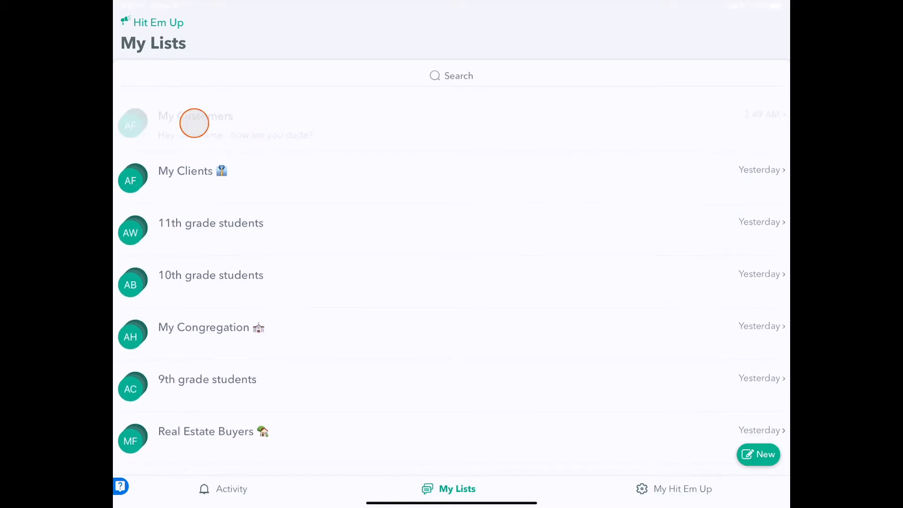
# Step: Write the good morning message to My Customers, scheduled for Sat Oct 23 at 9:30 AM
pyautogui.click(194, 125)
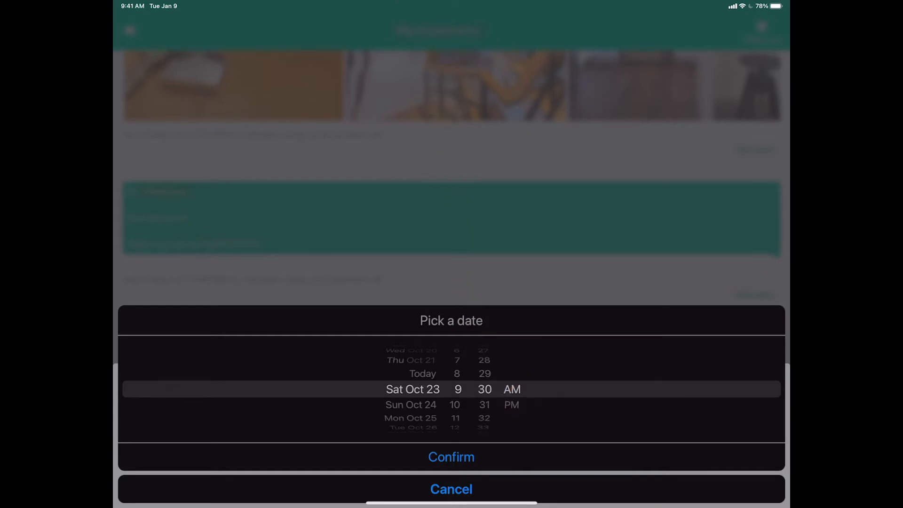
pyautogui.click(451, 489)
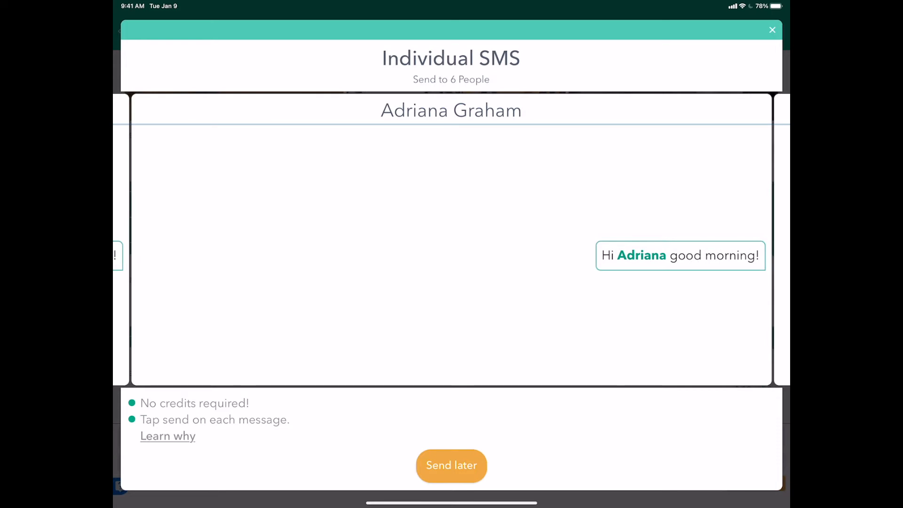
# Step: Send the good morning message later, adding it to My Customers' Scheduled section
pyautogui.click(772, 30)
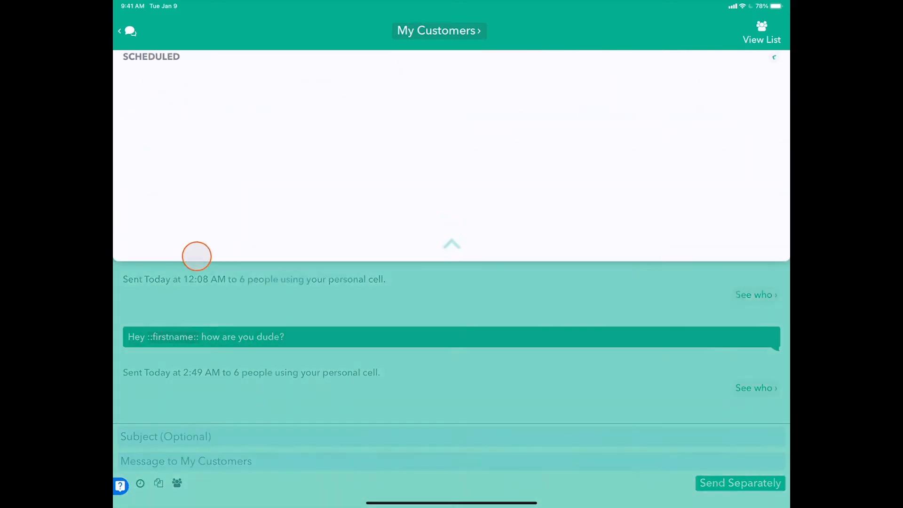
# Step: Queue 'Good night ::firstname::' to My Customers for 10/23/2021 at 10:00 PM
pyautogui.scroll(-3)
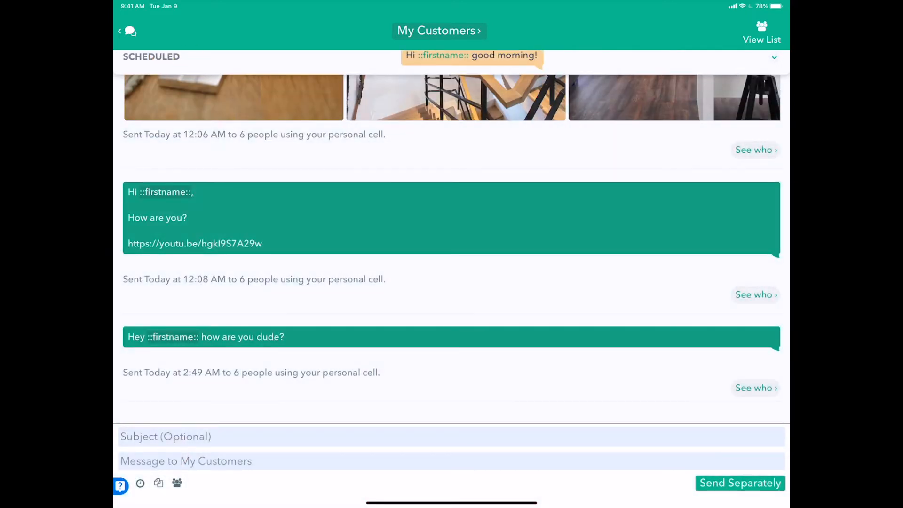
pyautogui.write('Good')
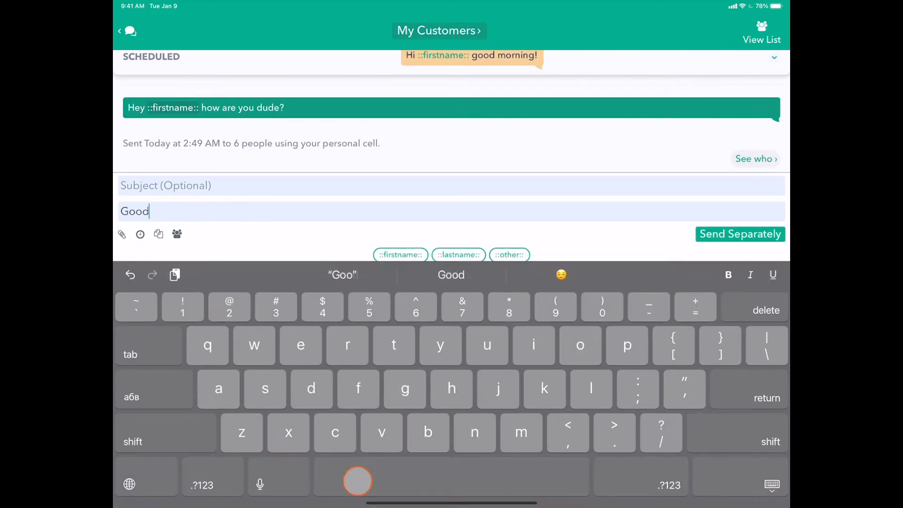
pyautogui.click(140, 234)
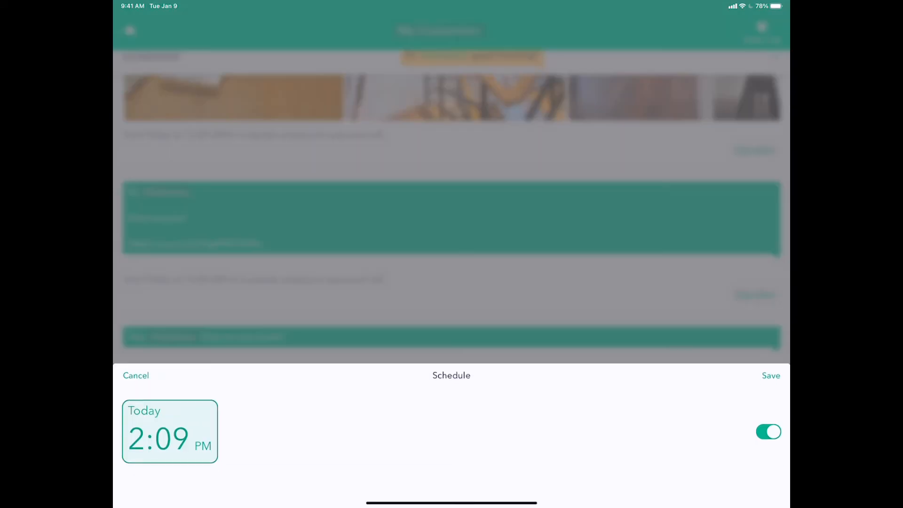
pyautogui.click(170, 432)
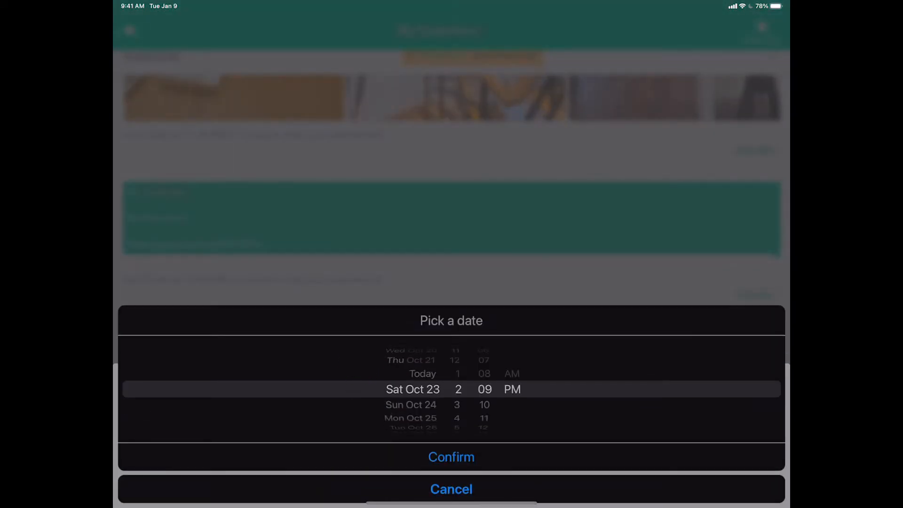
pyautogui.scroll(-3)
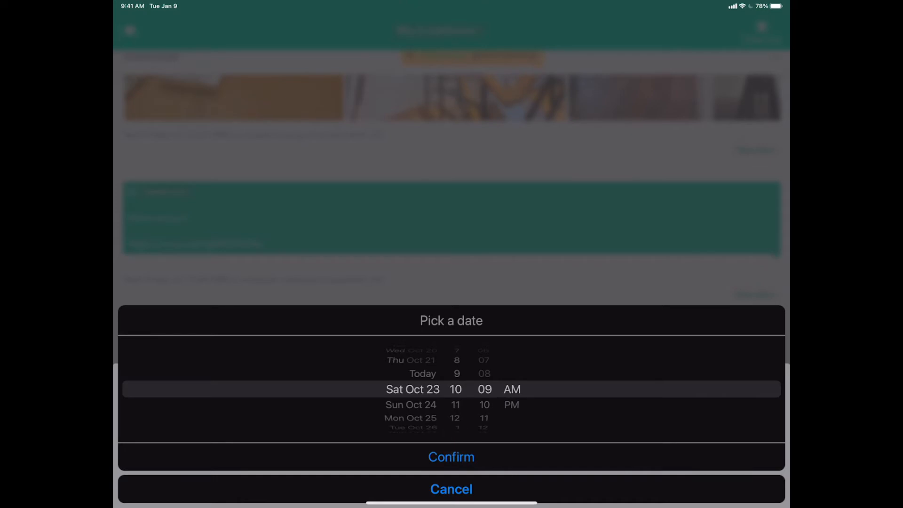
pyautogui.scroll(-3)
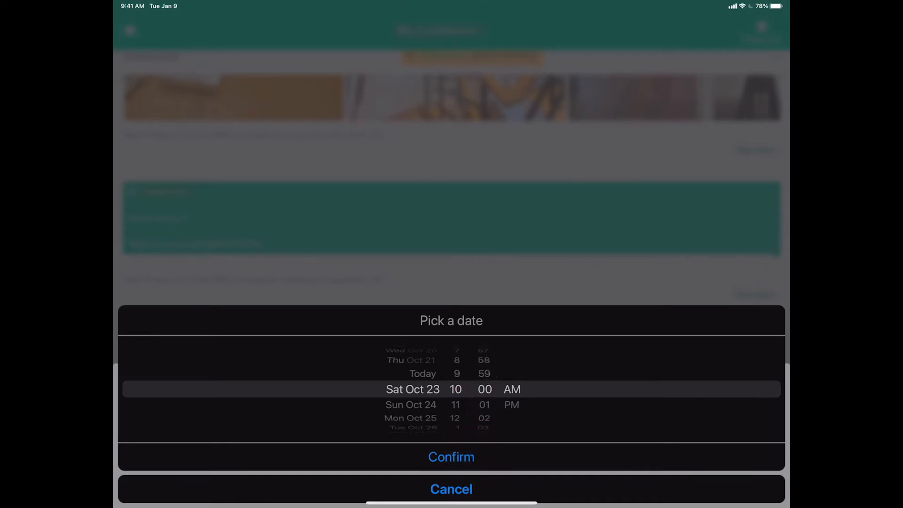
pyautogui.click(451, 457)
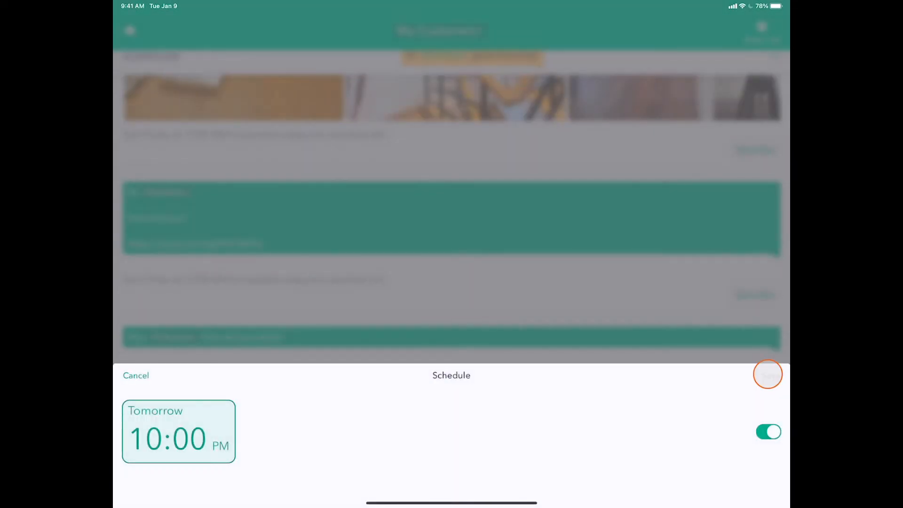
pyautogui.click(768, 374)
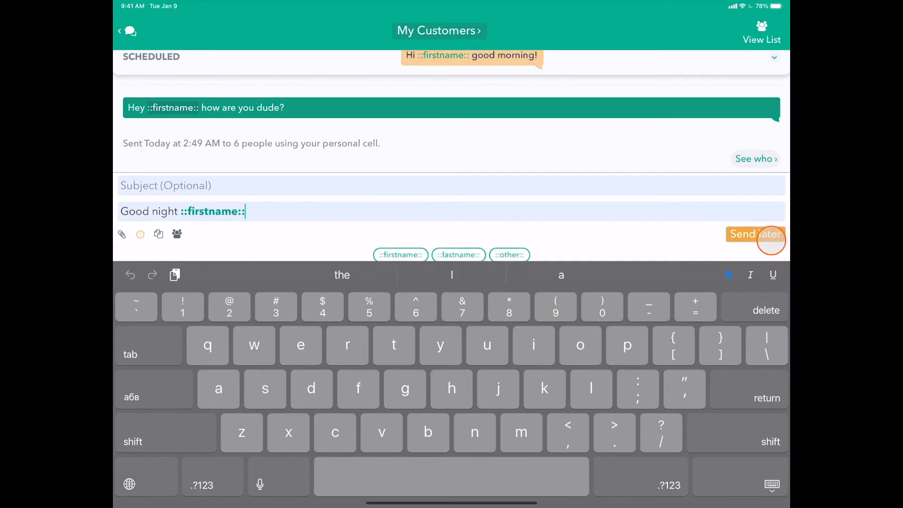
pyautogui.click(755, 233)
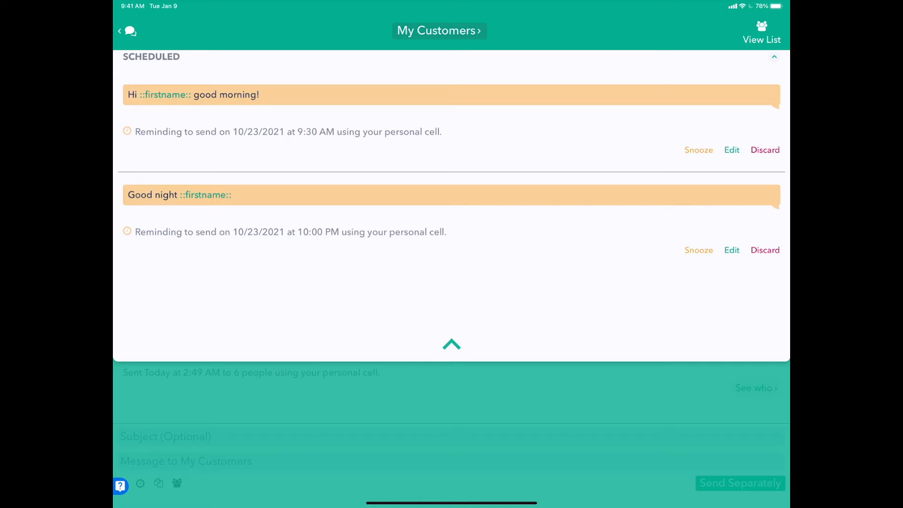
# Step: Snooze, re-enable, then edit the good morning reminder in the composer
pyautogui.click(699, 150)
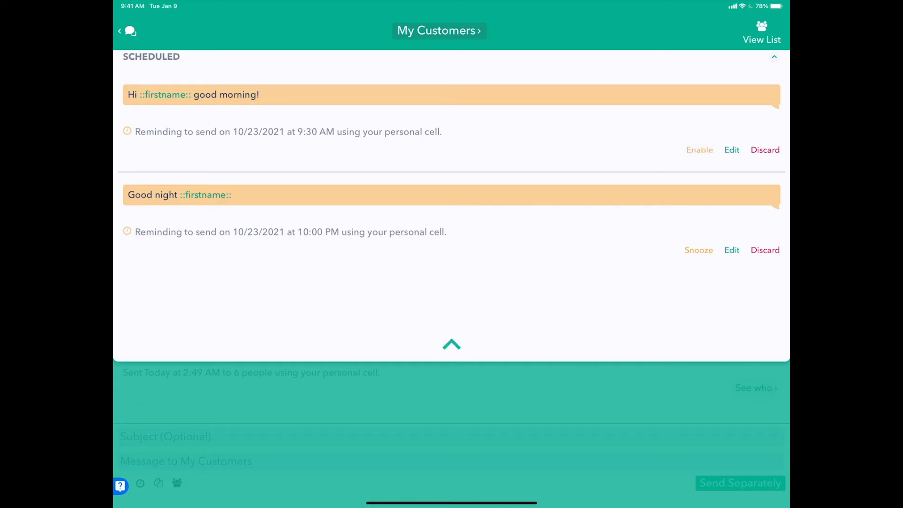
pyautogui.click(700, 150)
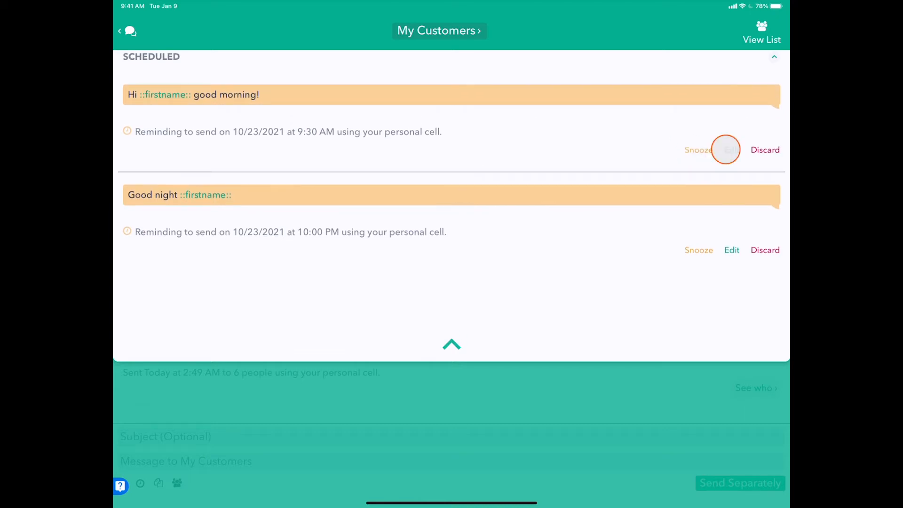
pyautogui.click(726, 149)
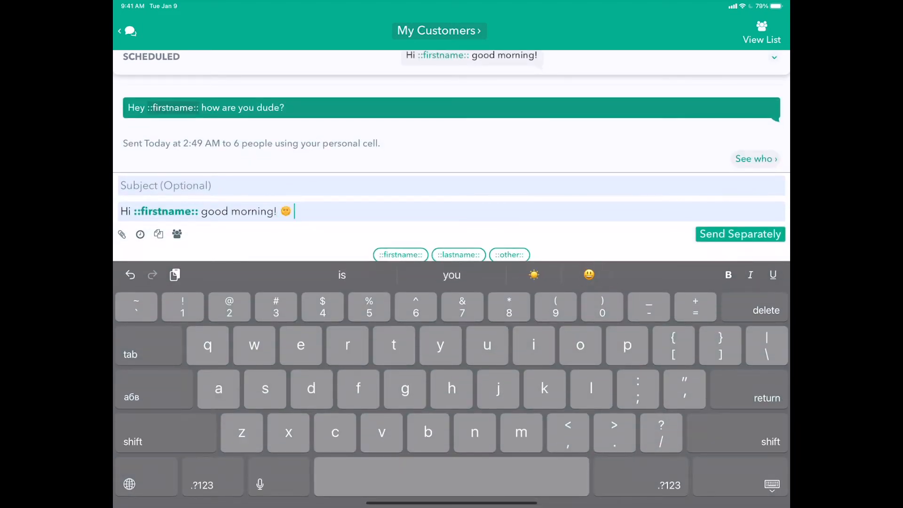
# Step: Reschedule the good morning message for 10/22/2021 9:00 PM and view Activity > Scheduled
pyautogui.click(140, 234)
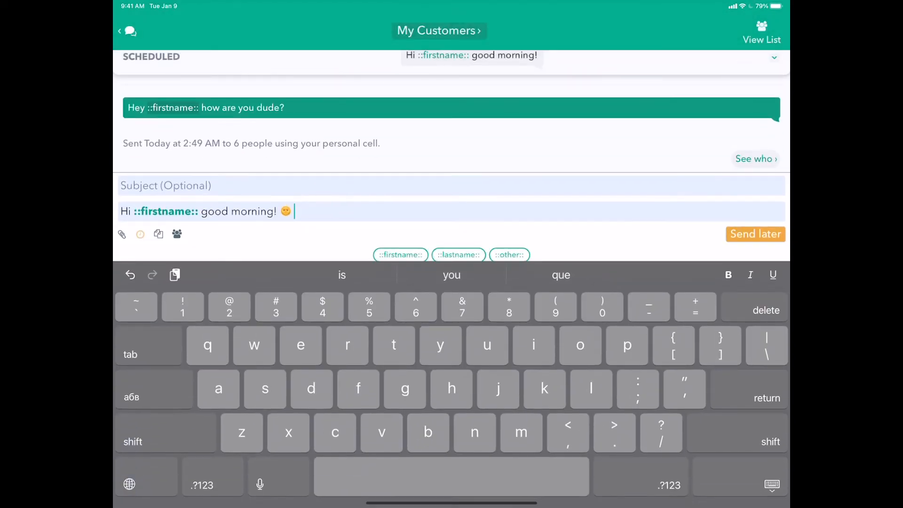
pyautogui.click(755, 233)
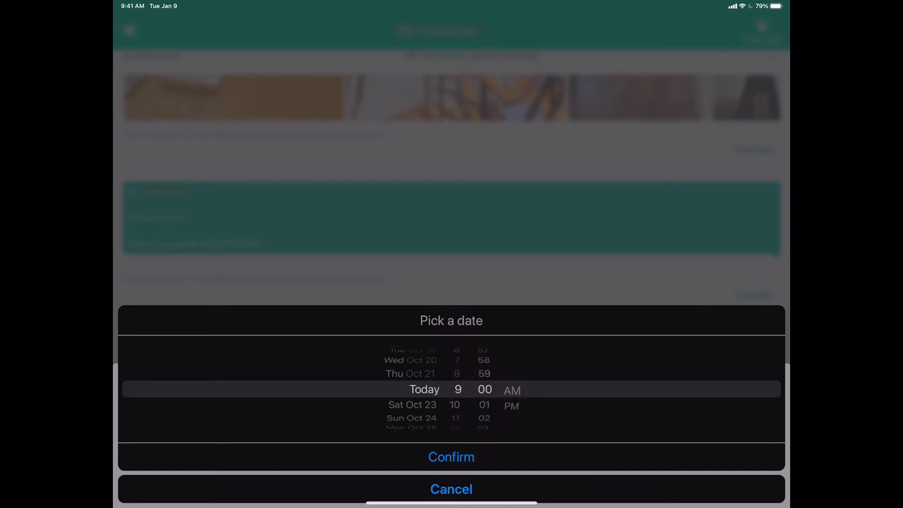
pyautogui.click(451, 457)
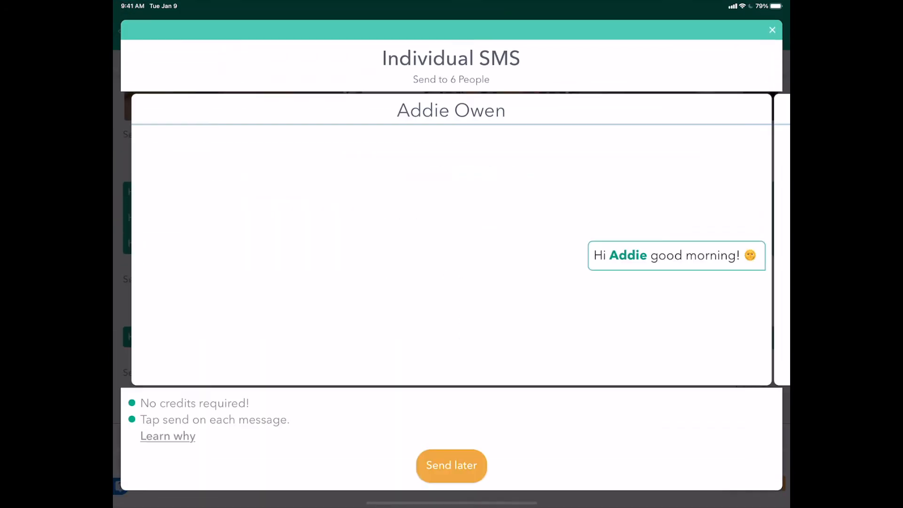
pyautogui.click(773, 29)
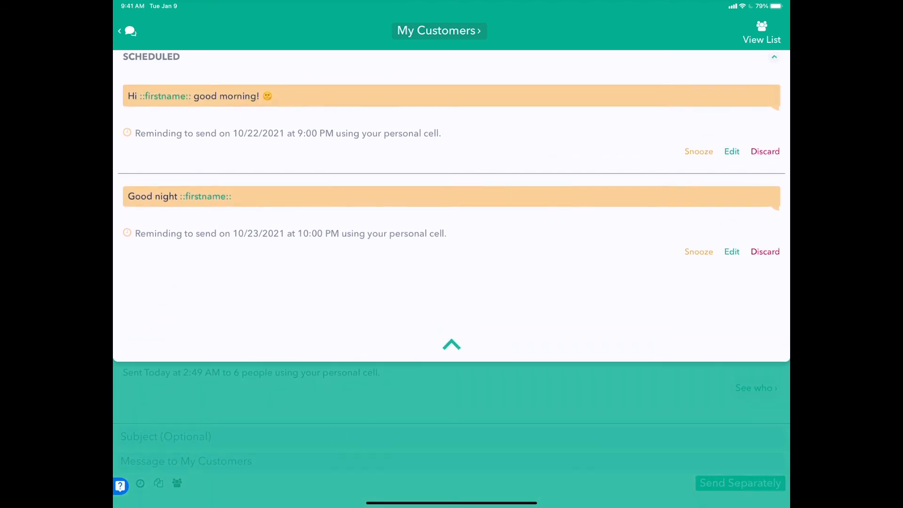
pyautogui.click(765, 257)
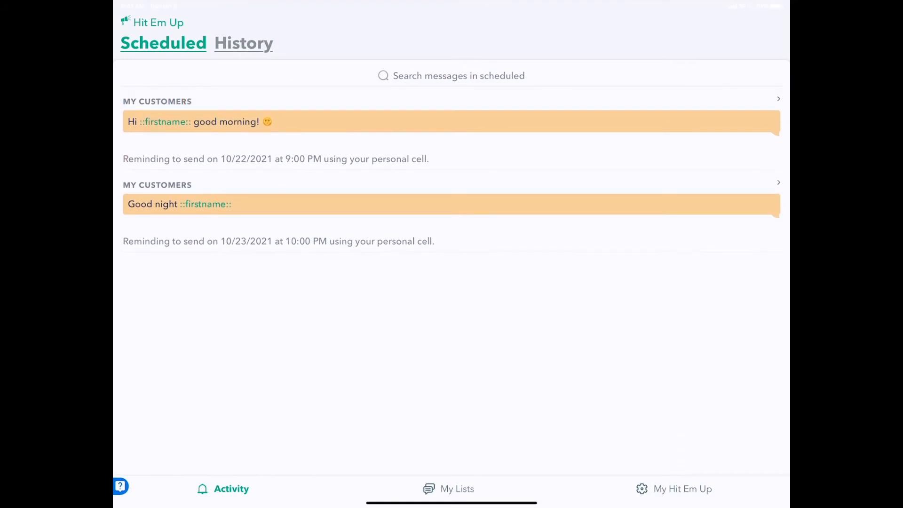
# Step: Queue 'Hello ::firstname:: have a great day' to My Congregation for today at 2:11 PM
pyautogui.click(457, 489)
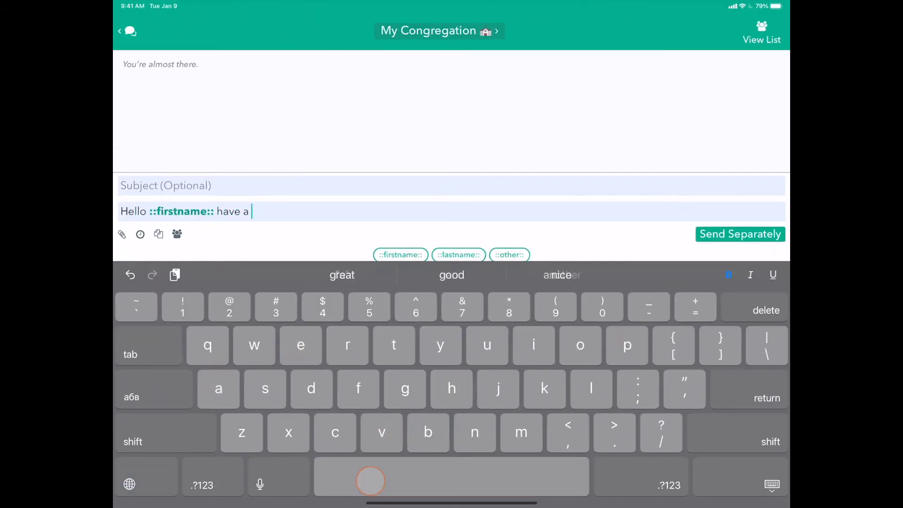
pyautogui.write('great day')
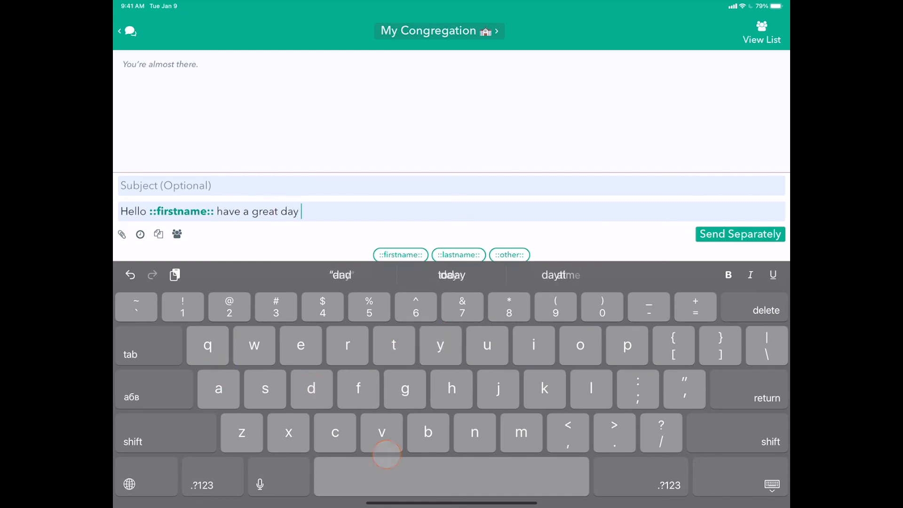
pyautogui.click(140, 234)
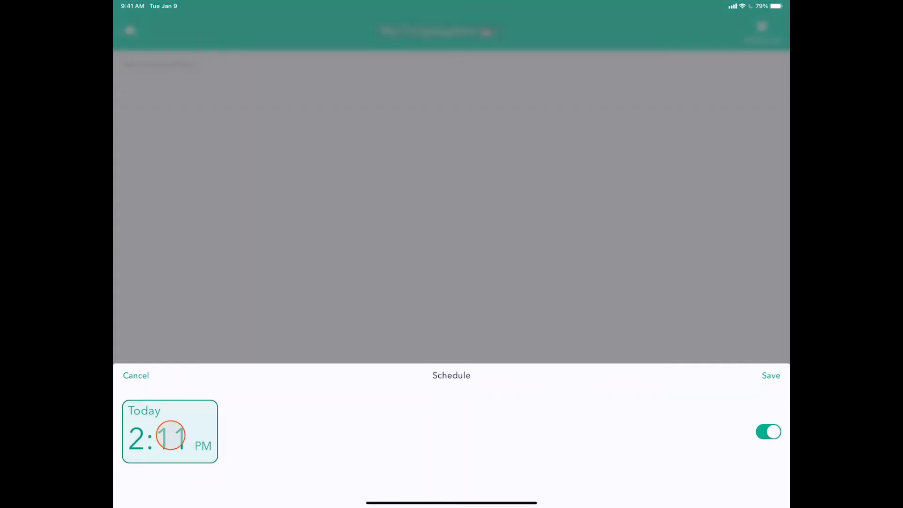
pyautogui.click(171, 436)
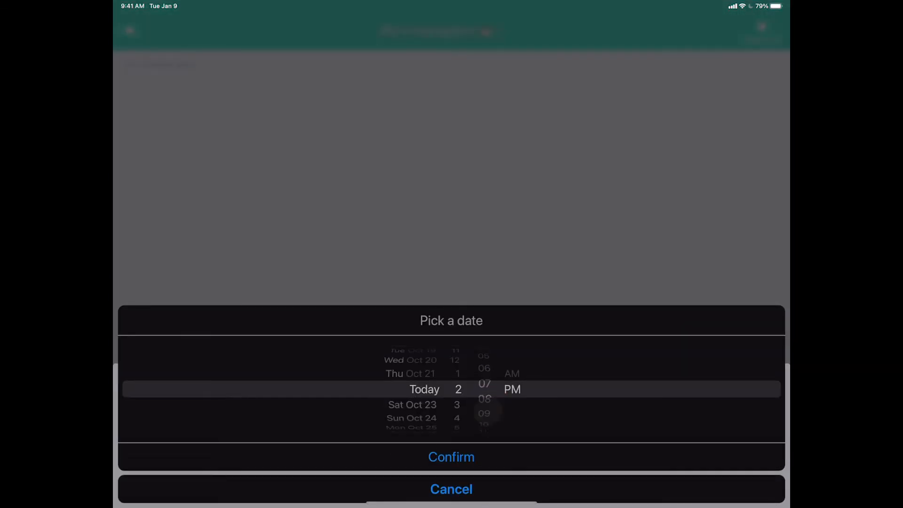
pyautogui.click(452, 457)
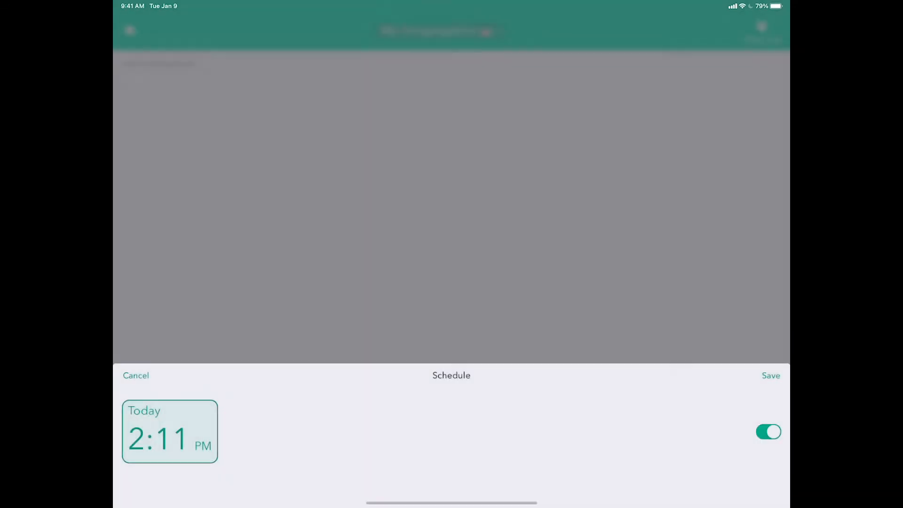
pyautogui.click(136, 375)
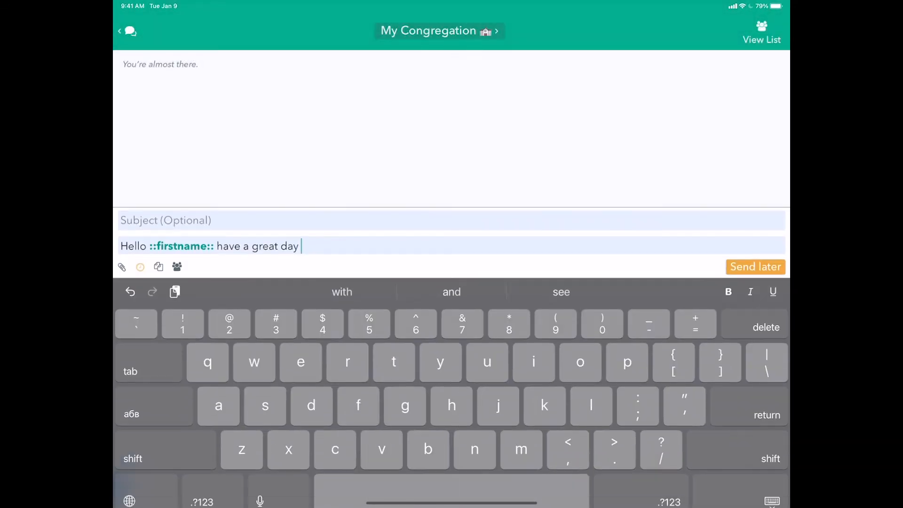
pyautogui.click(755, 267)
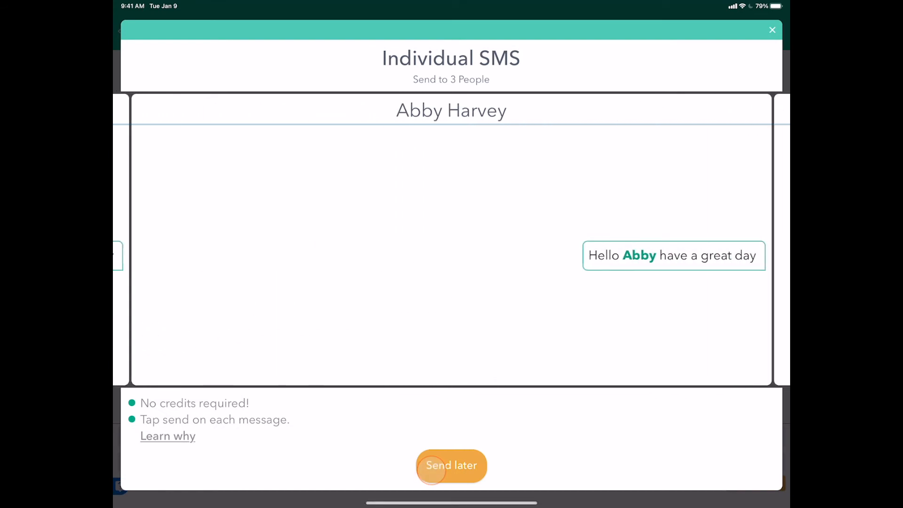
pyautogui.click(451, 465)
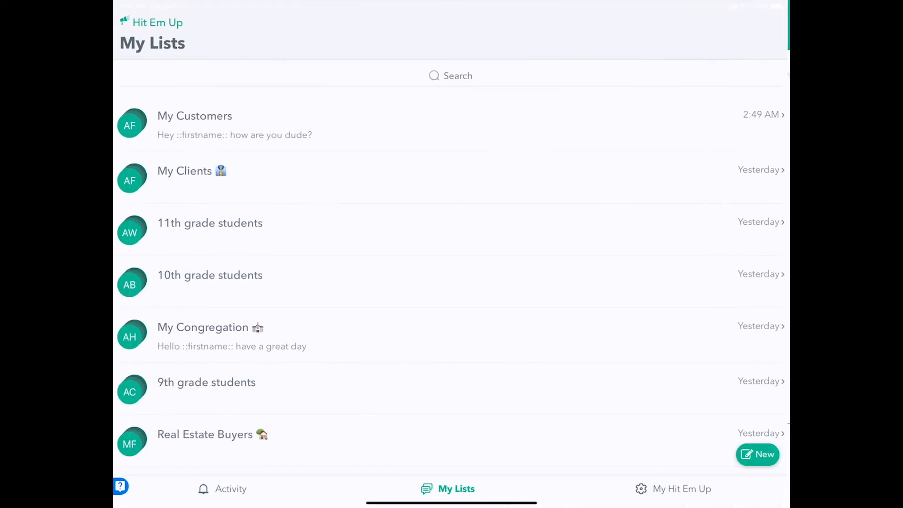
# Step: Review Scheduled and History activity, then open the 2:11 PM My Congregation reminder notification
pyautogui.click(230, 488)
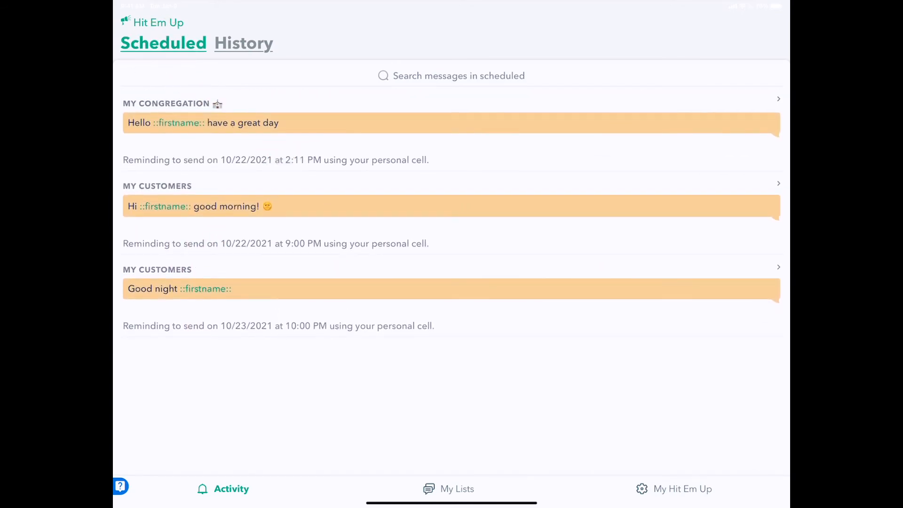
pyautogui.click(243, 43)
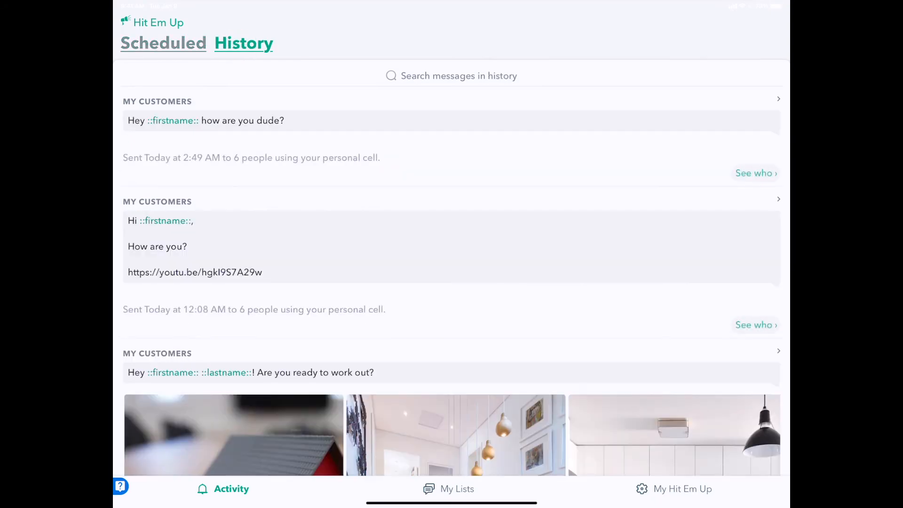
pyautogui.scroll(-3)
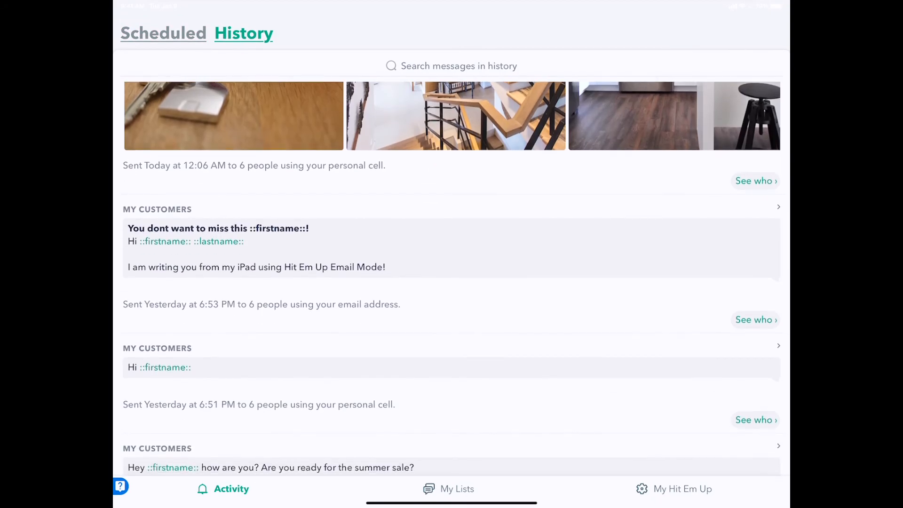
pyautogui.click(163, 33)
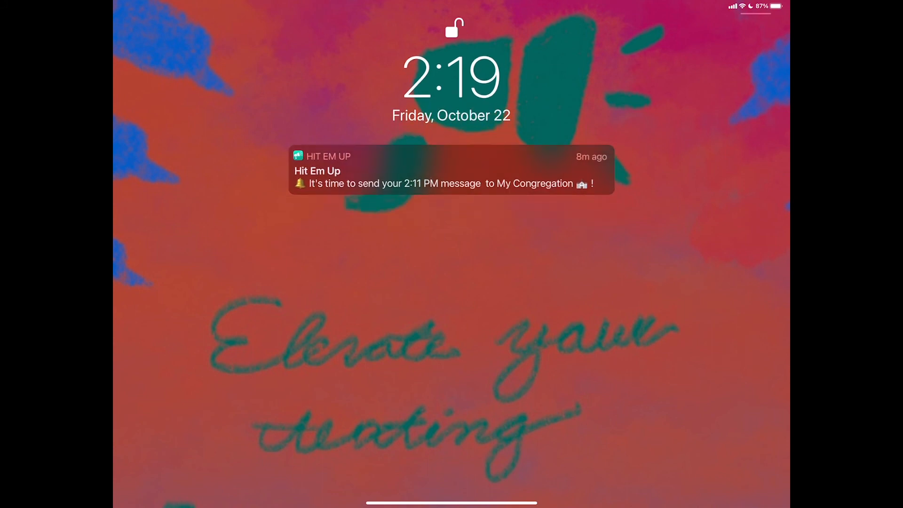
pyautogui.click(452, 170)
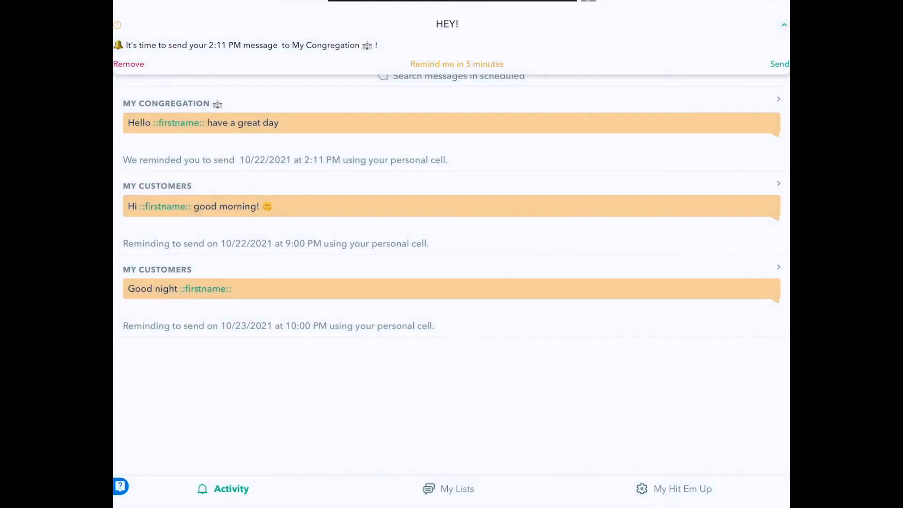